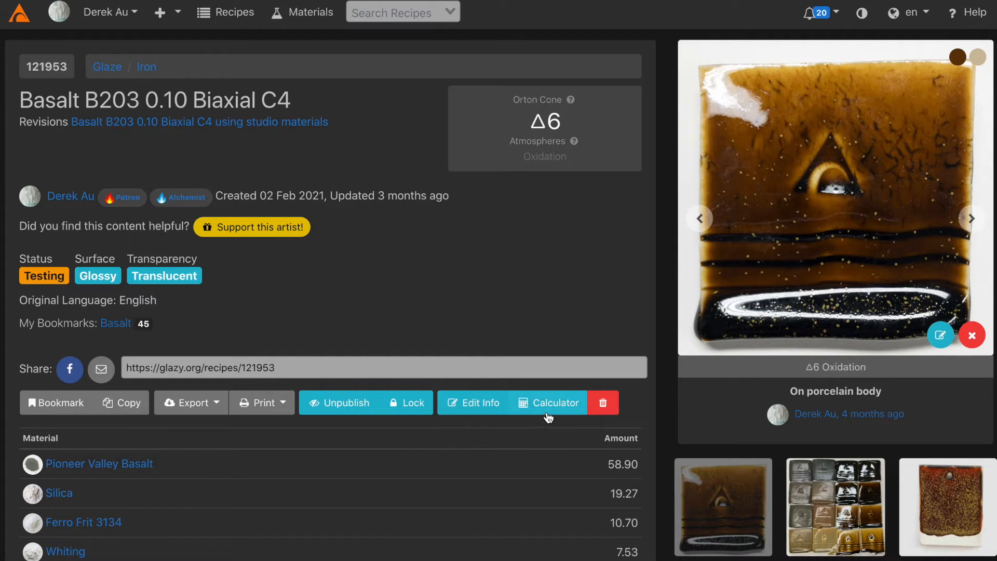
- Load Basalt B203 into the calculator as a target copy and remove Pioneer Valley Basalt, leaving 41.10 total
left_click(548, 402)
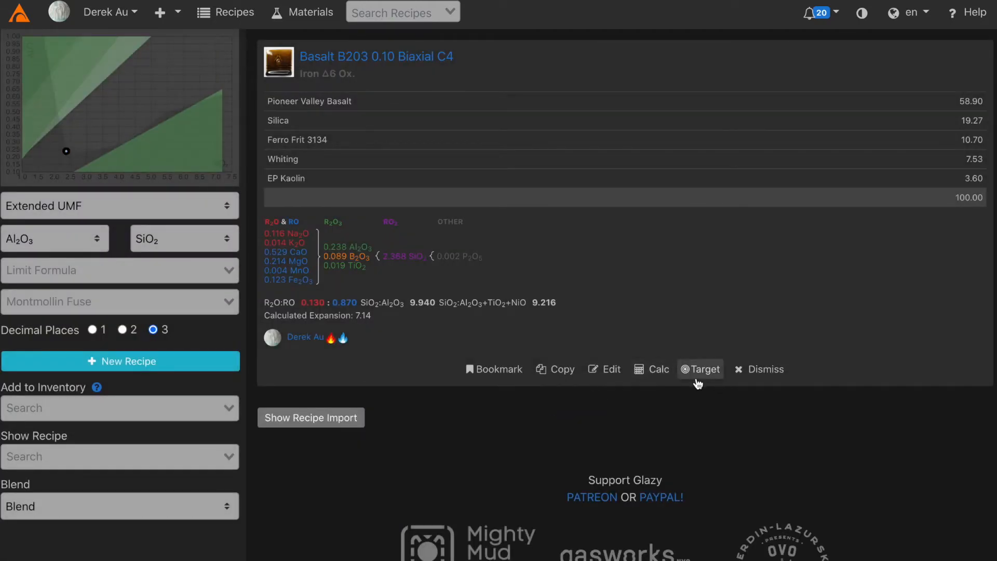
left_click(700, 369)
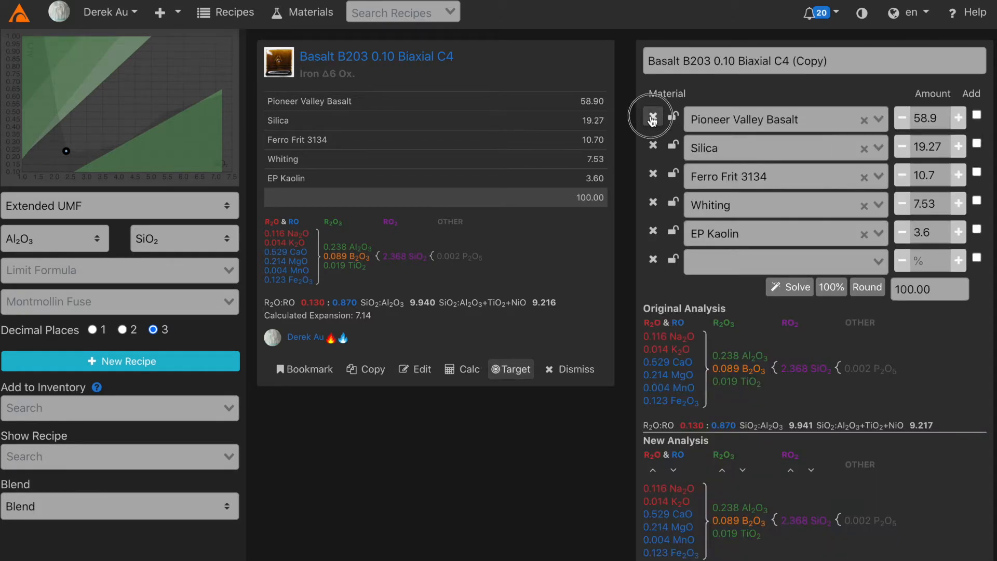
left_click(652, 117)
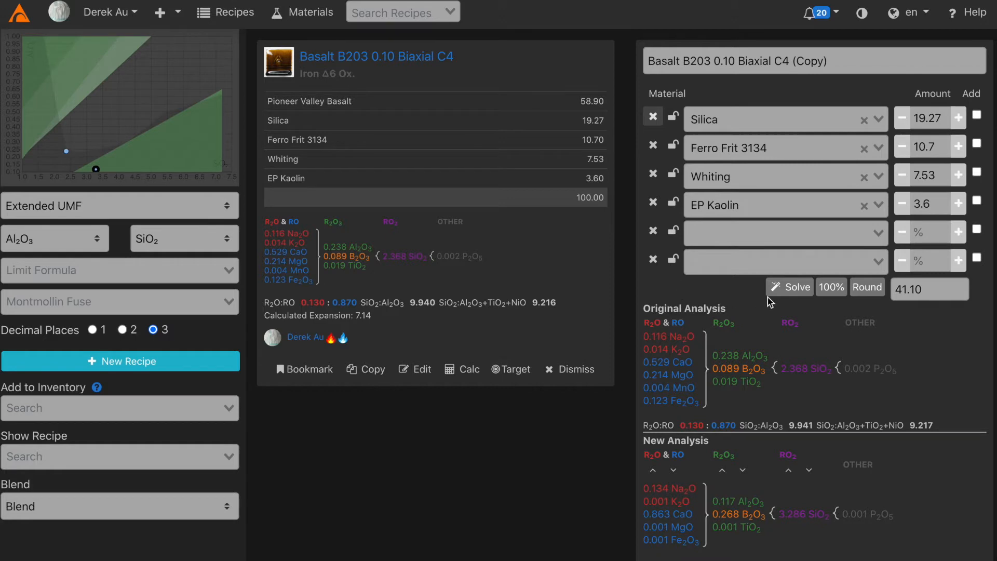
- Solve the copy toward the original analysis, adding five generic oxide materials for a 112.95 total
left_click(789, 287)
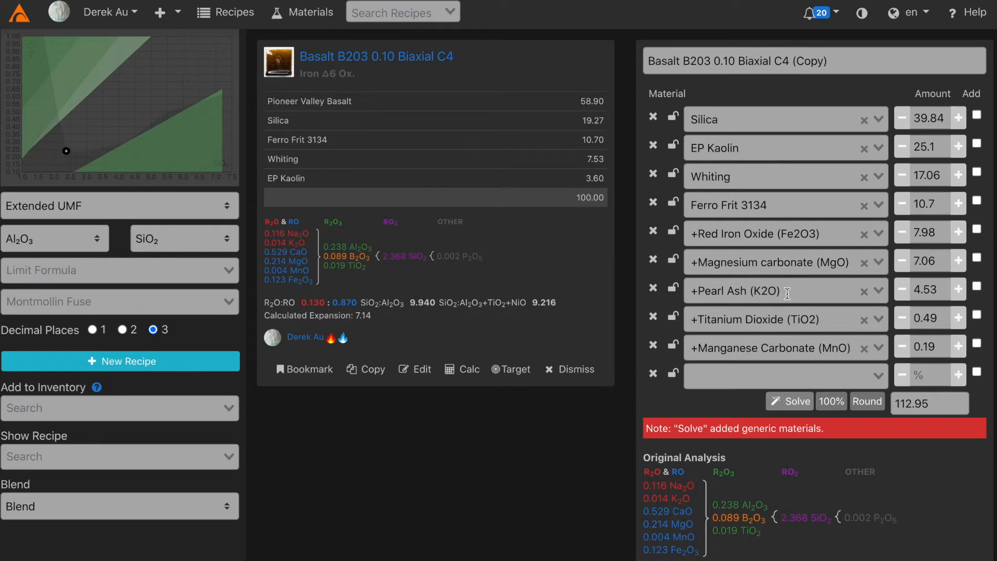
mouse_move(745, 261)
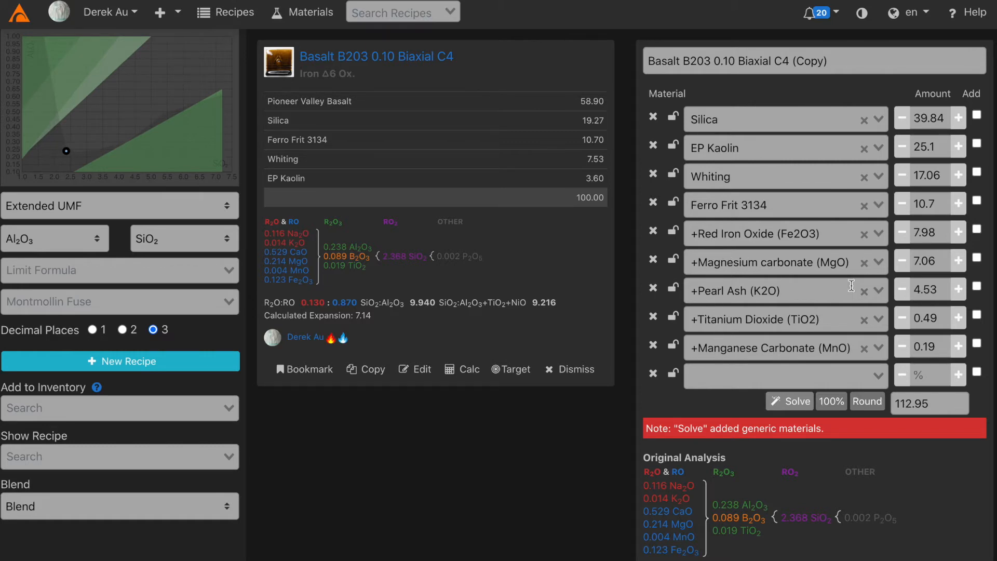
mouse_move(781, 267)
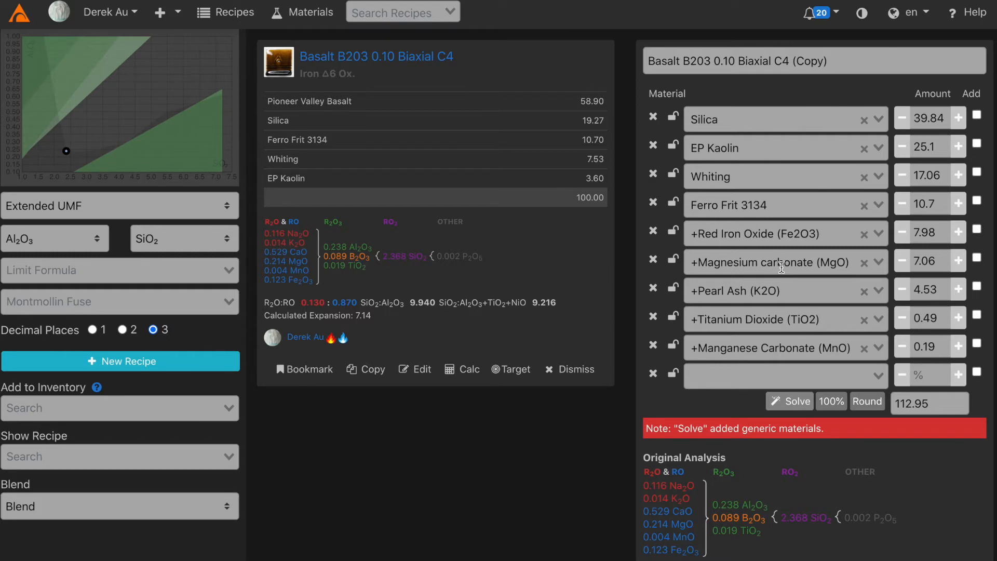
- Swap the generic magnesium carbonate for Talc, Magnesium Silicate at 7.06
type("talc")
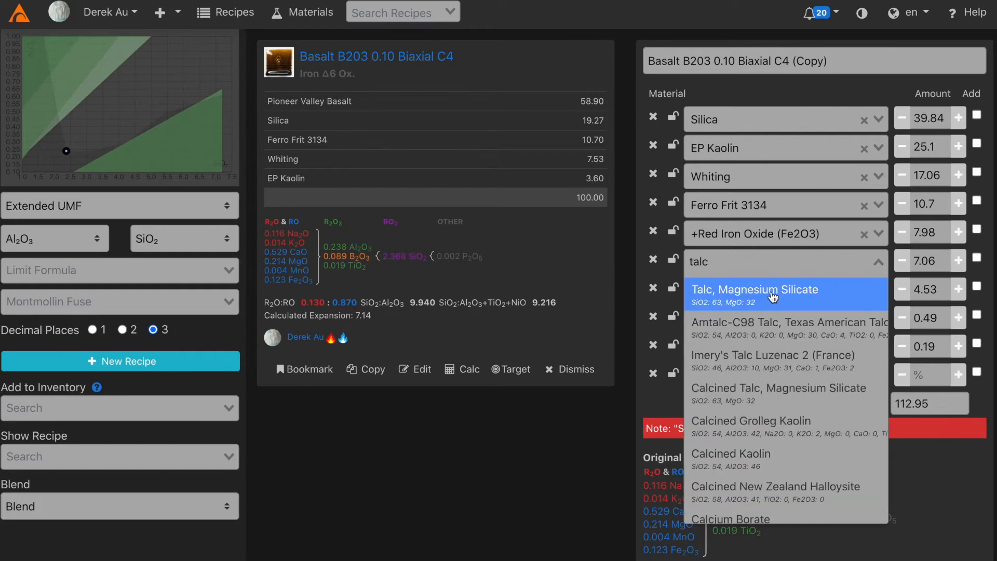
left_click(755, 289)
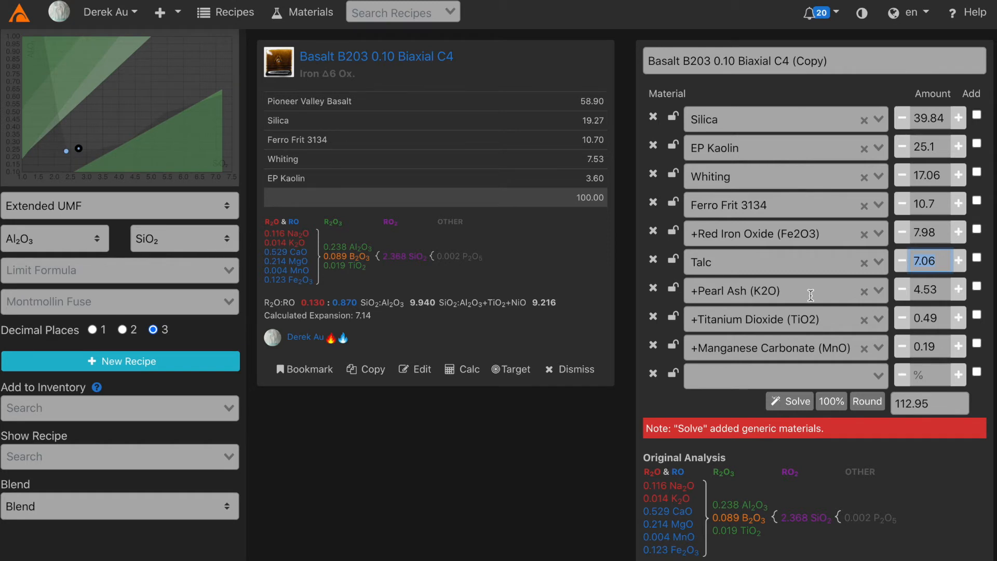
- Swap the generic pearl ash for Custer Feldspar at 4.53 as the potassium source
type("k")
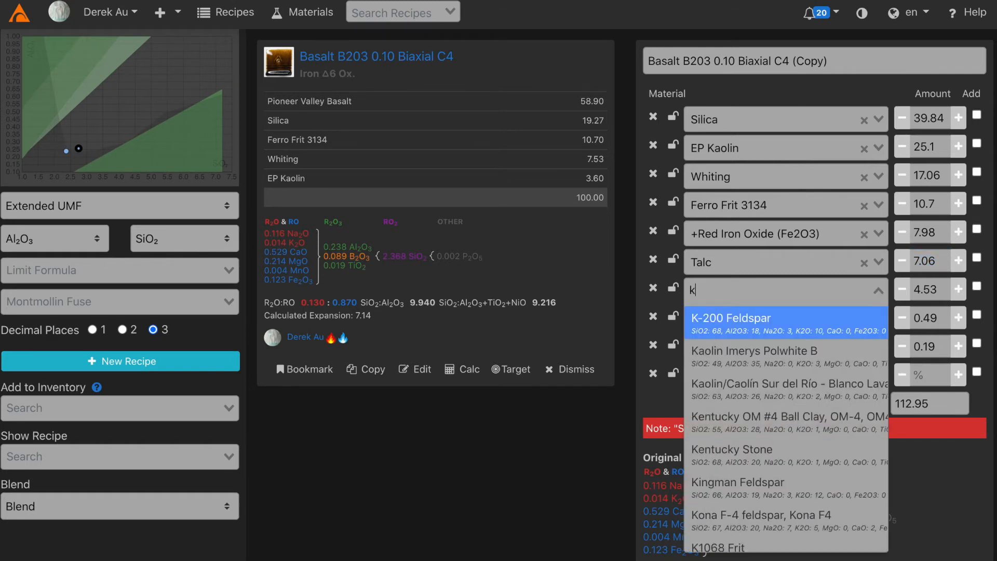
type("2o")
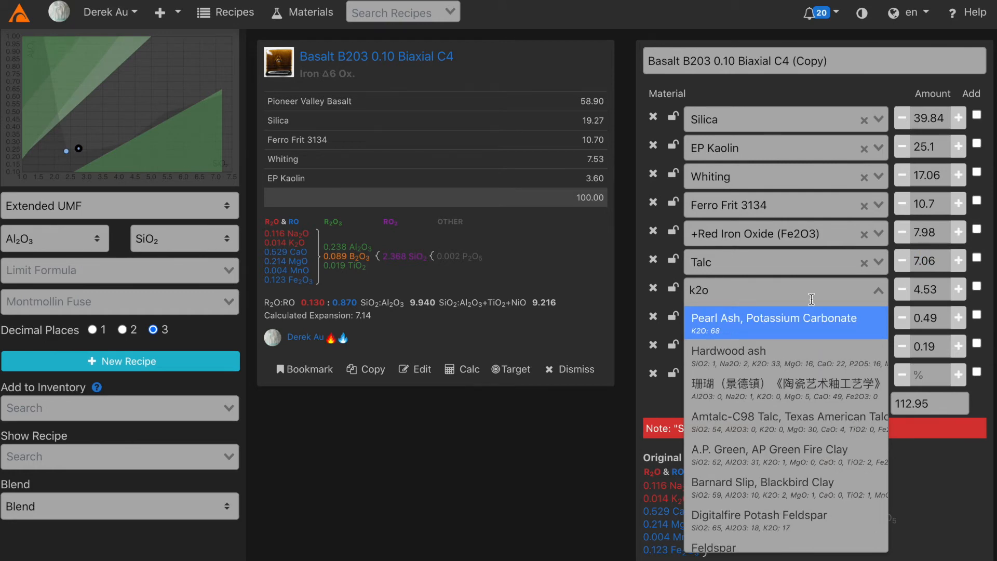
scroll("down", 3)
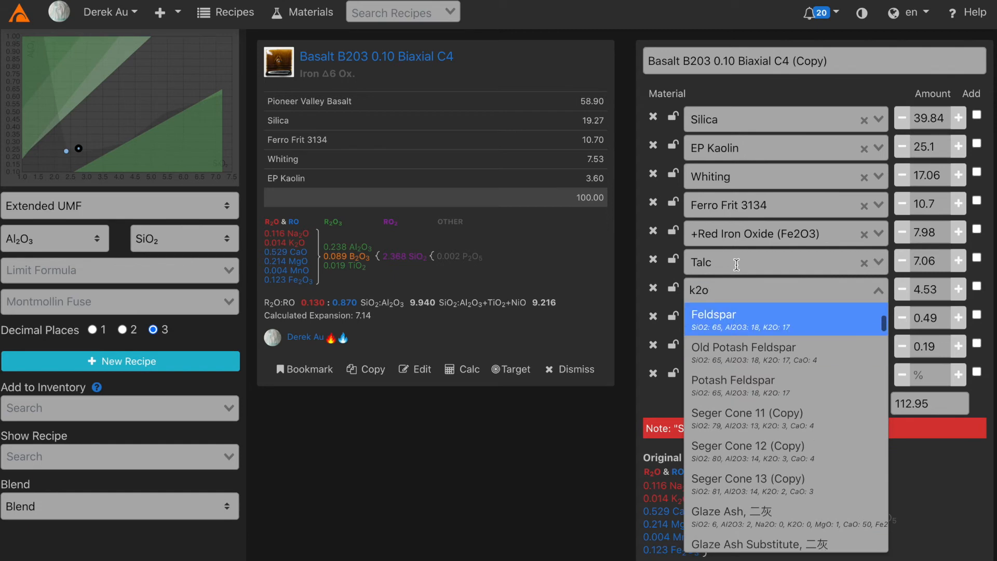
type("custer")
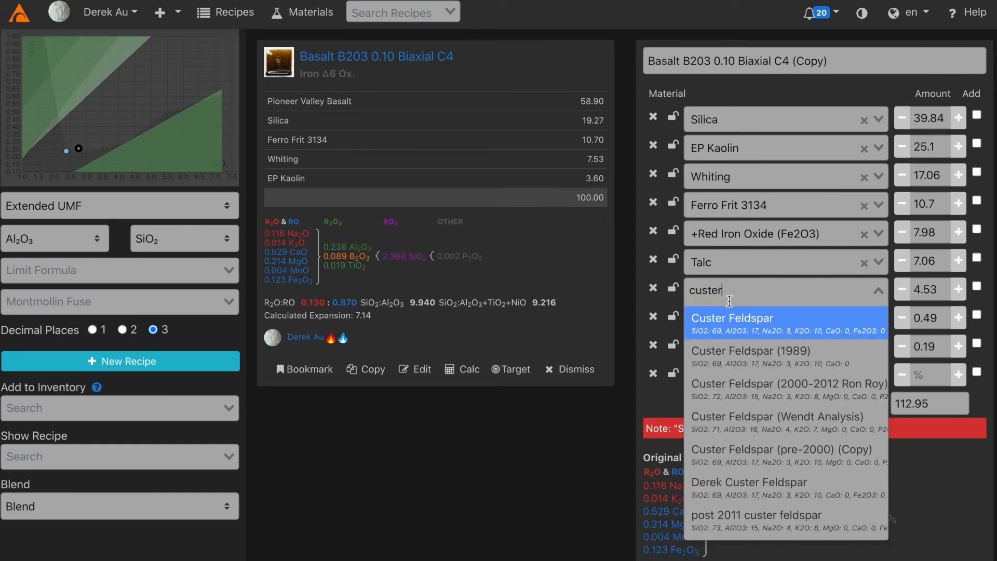
left_click(730, 317)
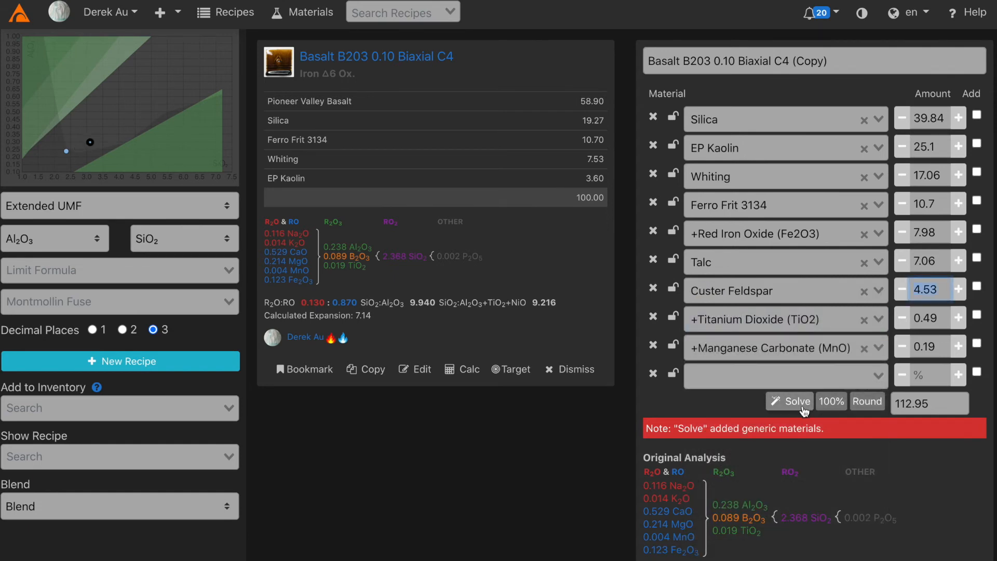
- Solve again so Custer Feldspar reaches 21.48 and silica 22.86, and review the new analysis
left_click(789, 400)
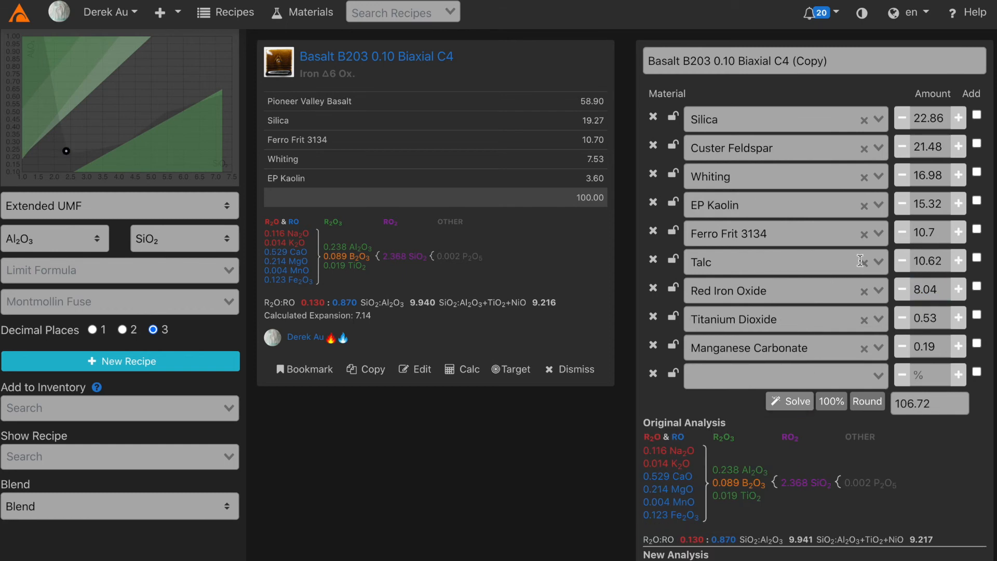
scroll("down", 3)
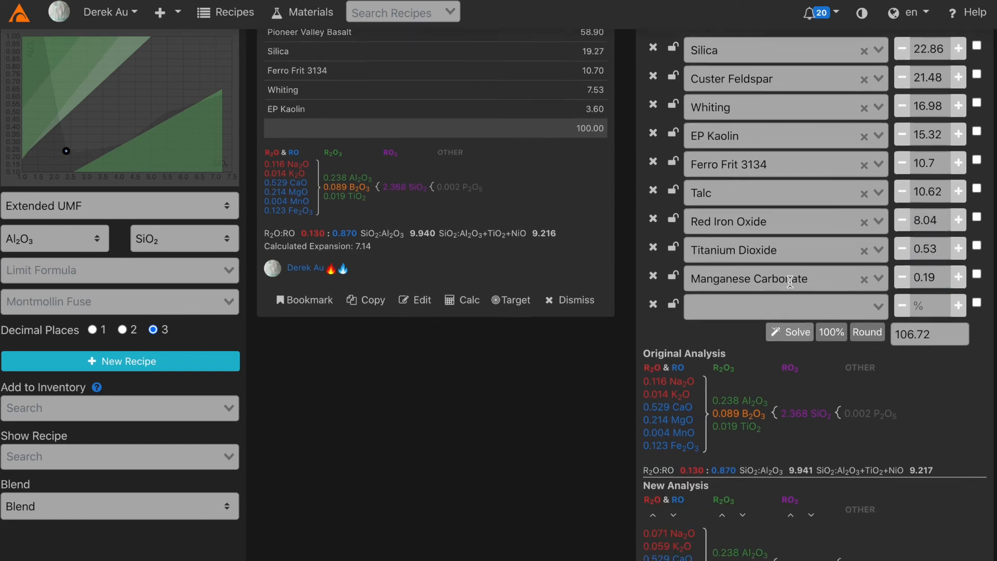
scroll("down", 3)
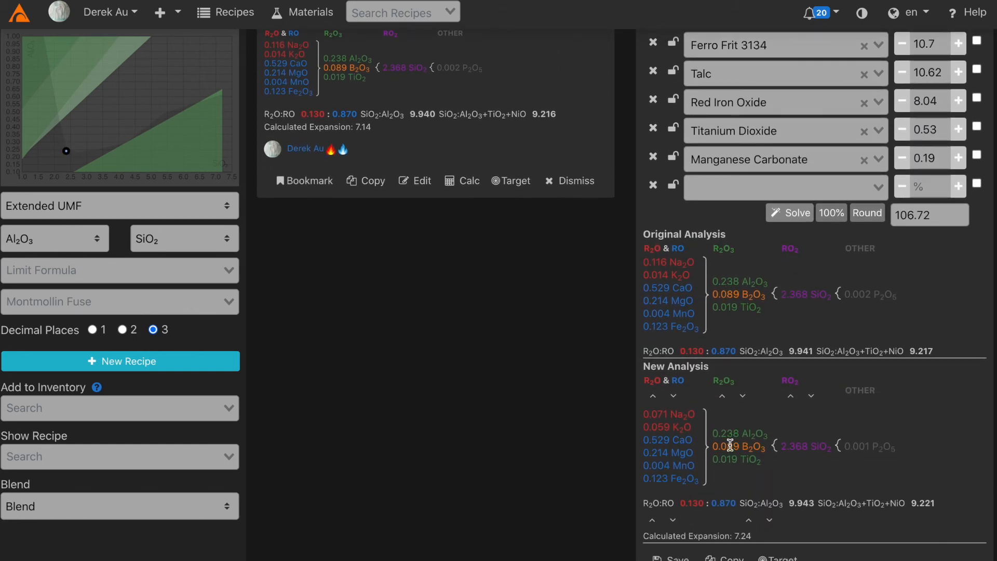